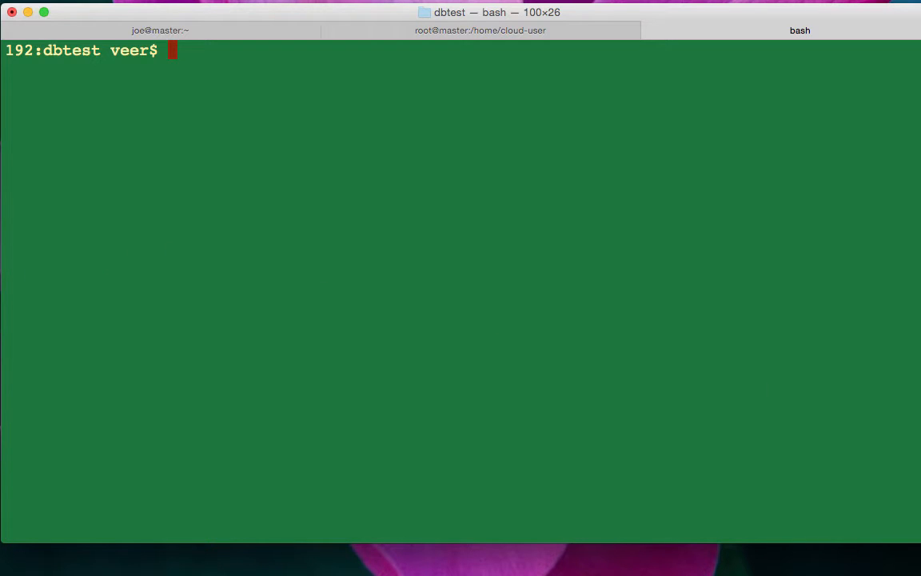
{"action": "mouse_move", "coordinate": [108, 180]}
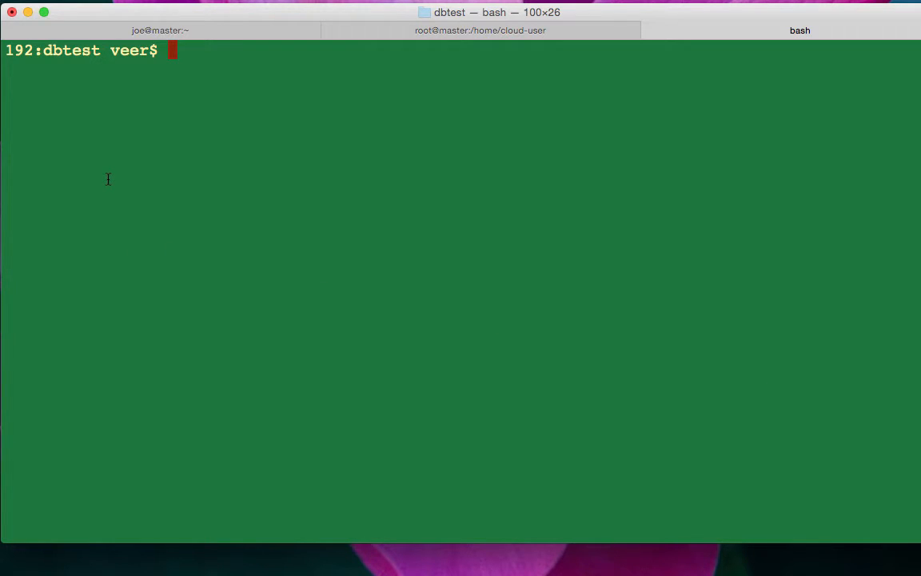
- List the src folder's PHP files and view src/dbtest.php's MySQL connection code in vi
{"action": "type", "text": "ls"}
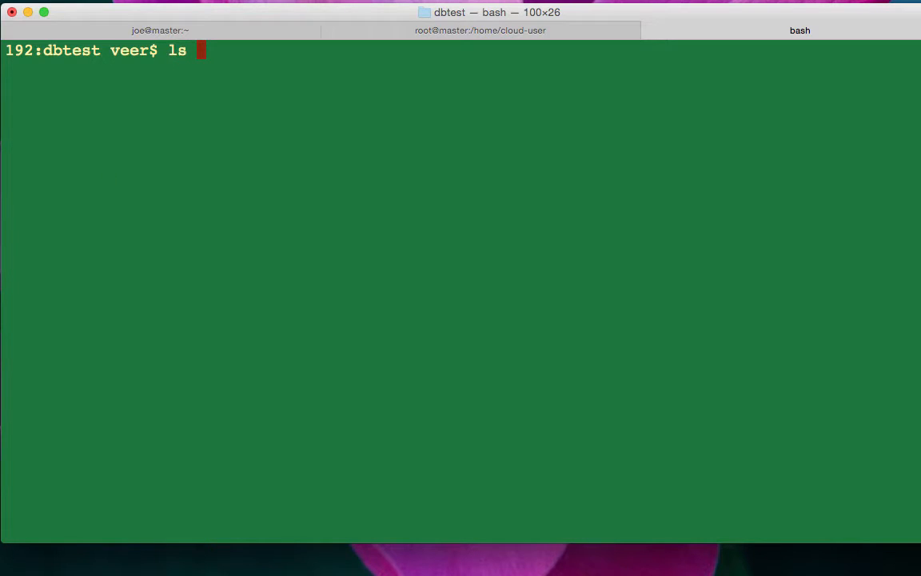
{"action": "type", "text": "src"}
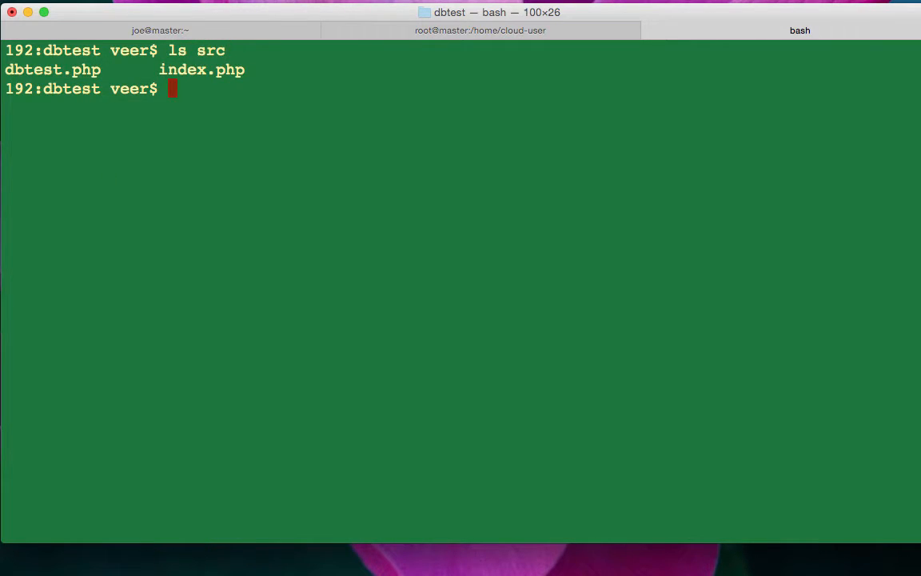
{"action": "type", "text": "vi"}
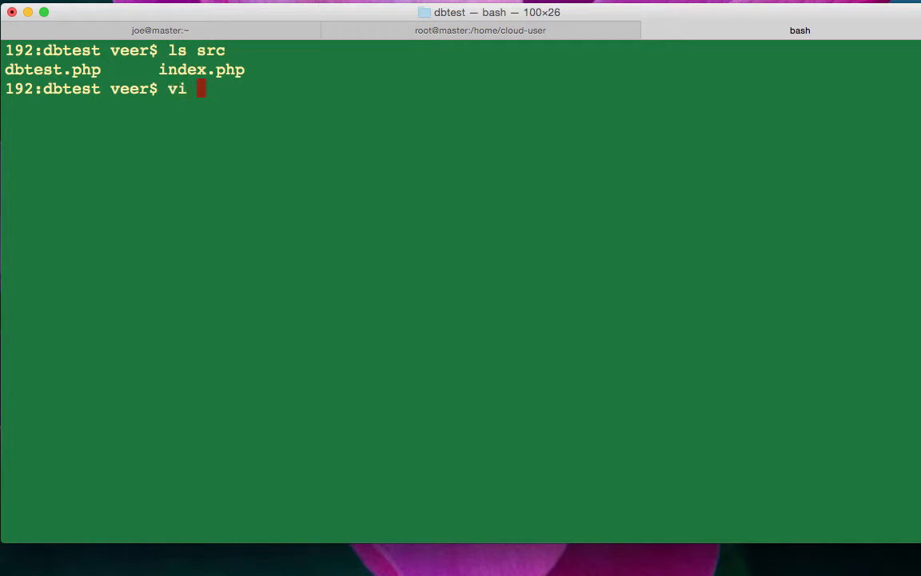
{"action": "type", "text": "sr"}
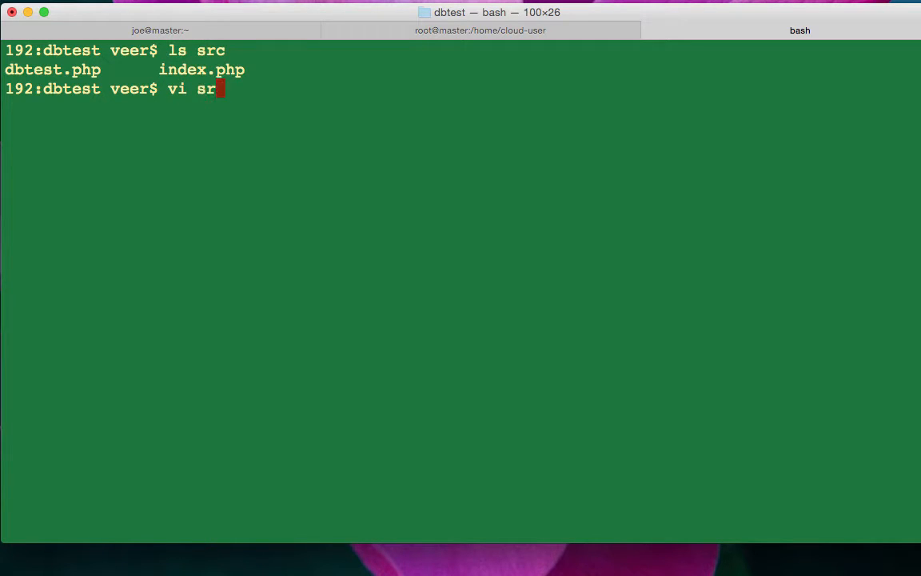
{"action": "type", "text": "/d"}
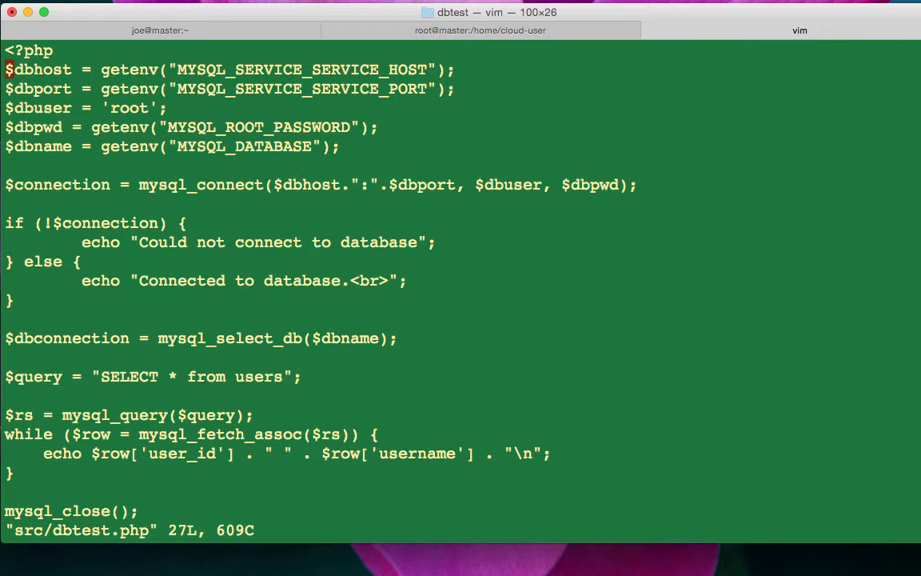
- Read dbtest.php down to its closing tag and quit vim back to the shell
{"action": "key", "text": "j"}
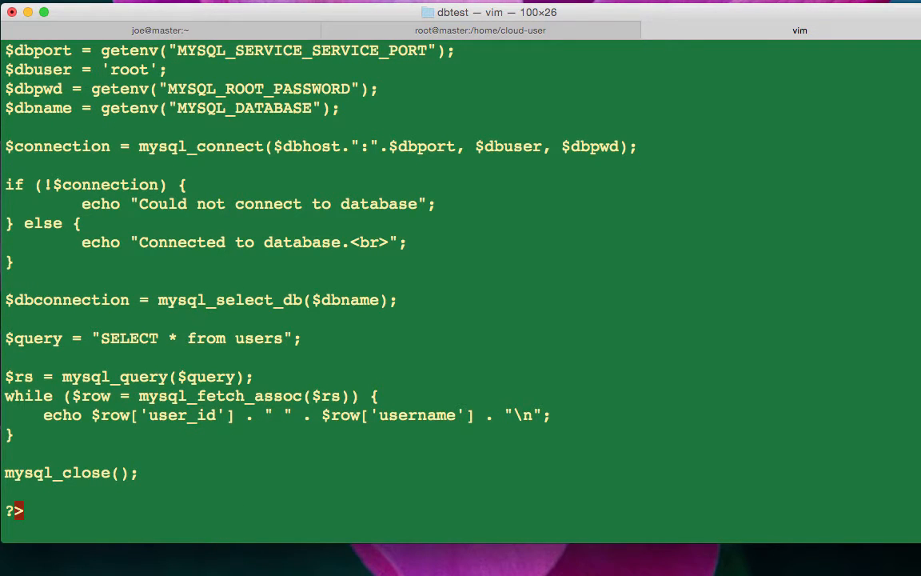
{"action": "type", "text": ":q"}
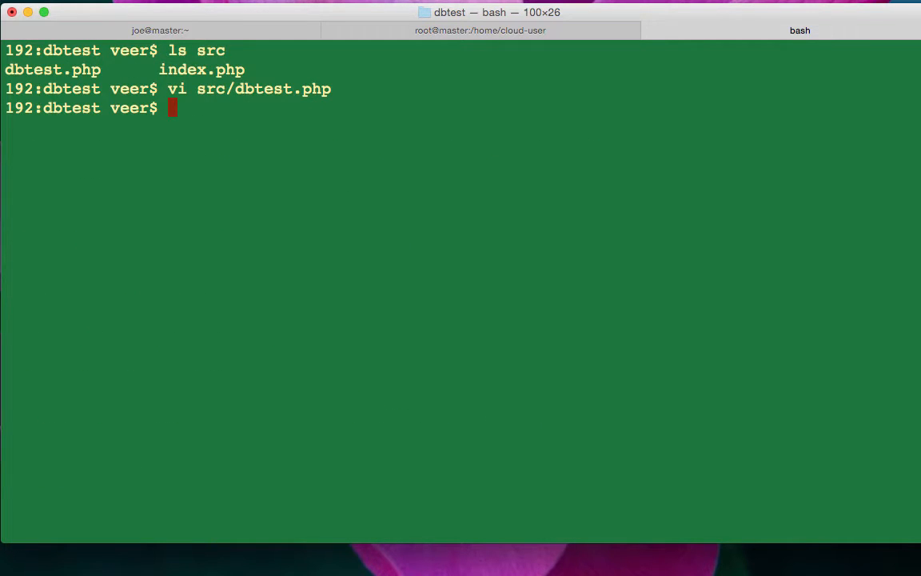
- Show src/index.php's welcome message, list the project files and display the Dockerfile contents
{"action": "type", "text": "cat src/index.php"}
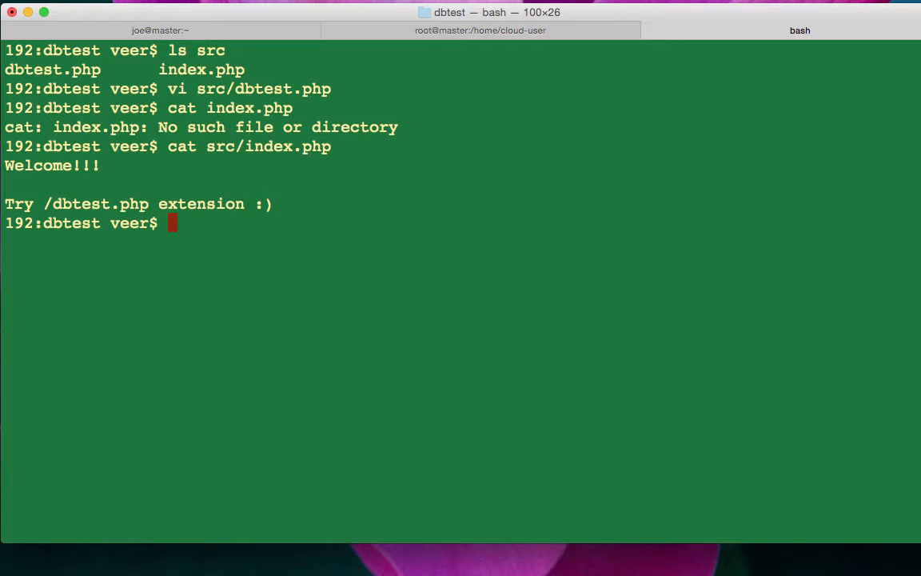
{"action": "type", "text": "ls"}
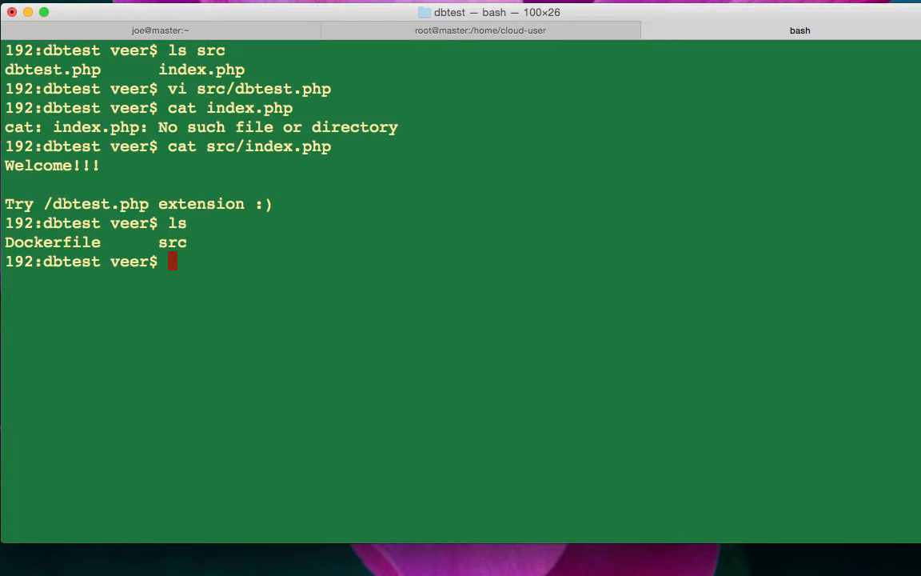
{"action": "type", "text": "cat Dockerfile"}
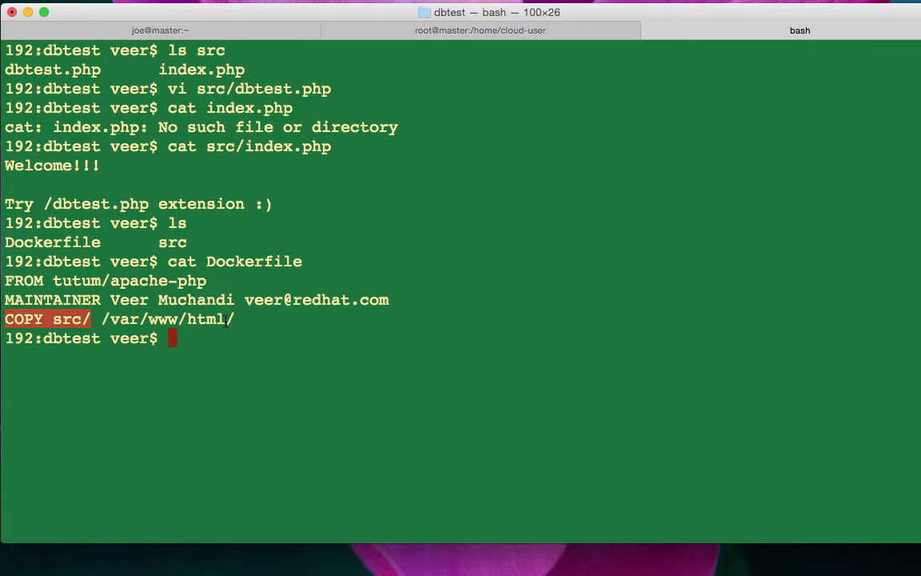
{"action": "mouse_move", "coordinate": [283, 384]}
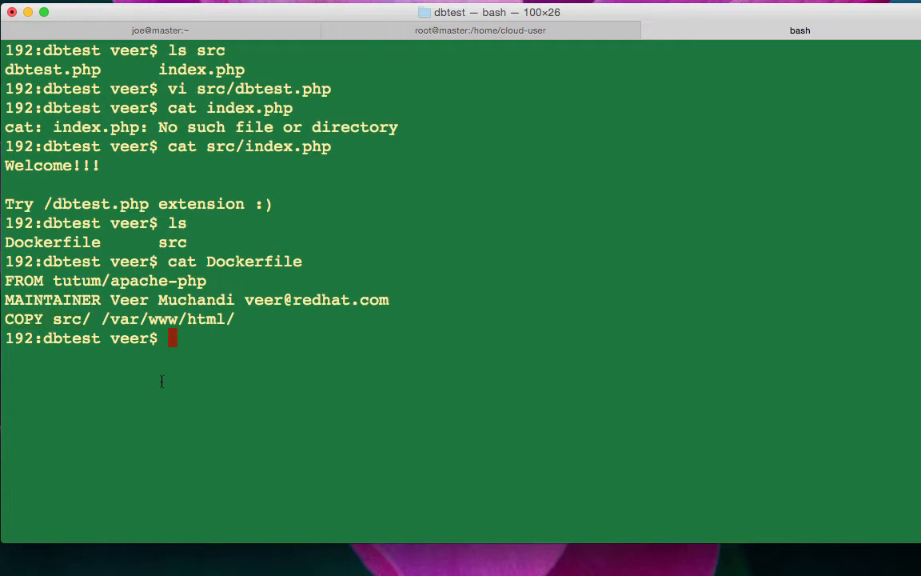
- List local Docker images, clear the screen and build the veermuchandi/dbtest image from the Dockerfile
{"action": "type", "text": "docket"}
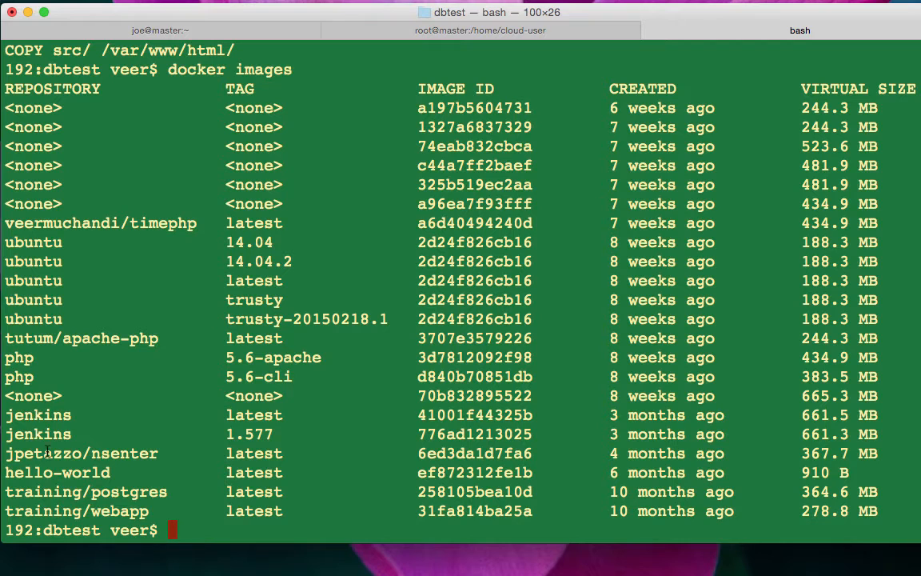
{"action": "type", "text": "clear"}
{"action": "type", "text": "d"}
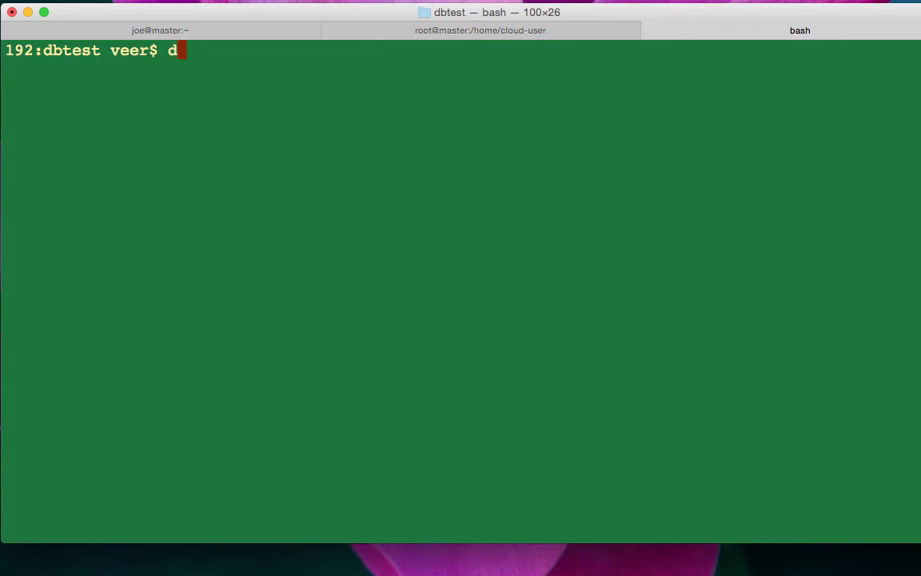
{"action": "type", "text": "ocker build -t veer"}
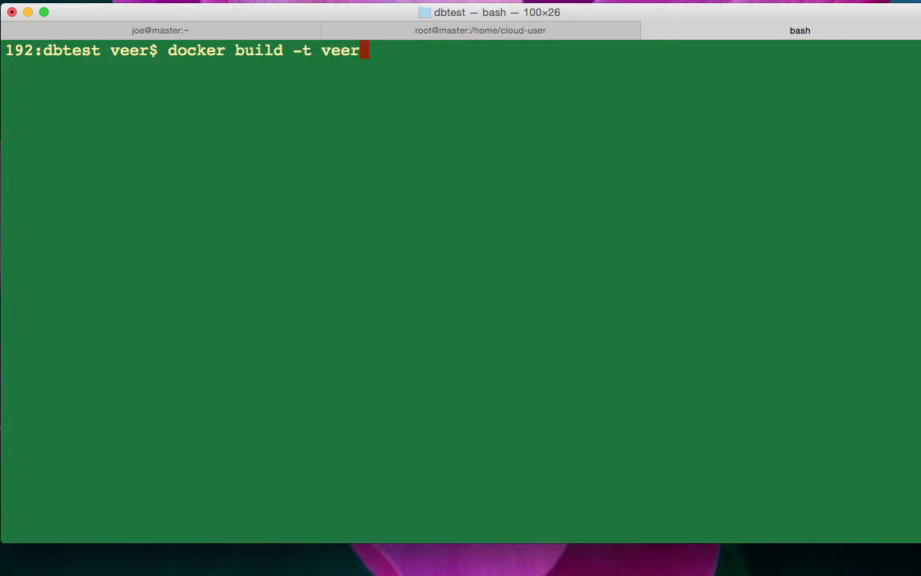
{"action": "type", "text": "muchandi"}
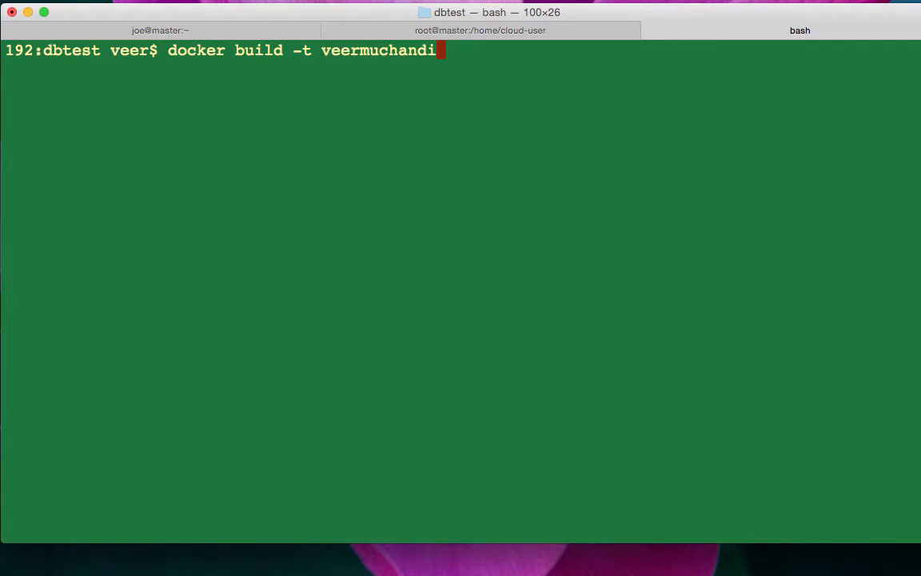
{"action": "type", "text": "/db"}
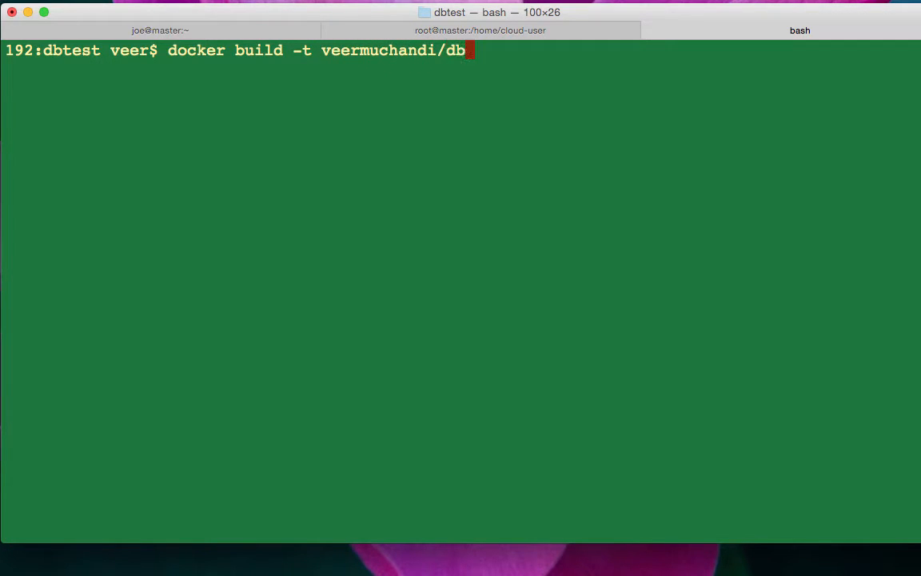
{"action": "type", "text": "est ."}
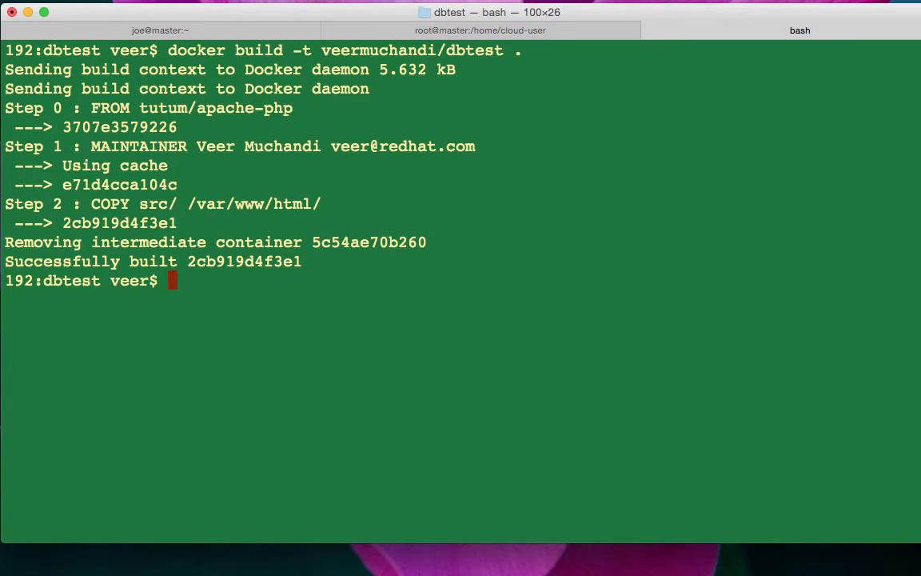
- List local Docker images to confirm veermuchandi/dbtest:latest was just created
{"action": "type", "text": "d"}
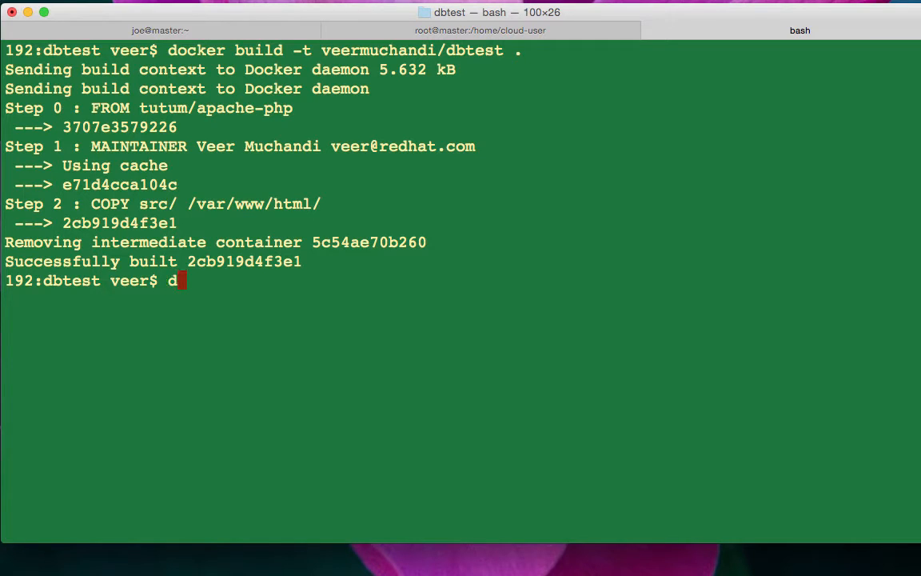
{"action": "type", "text": "ocker ima"}
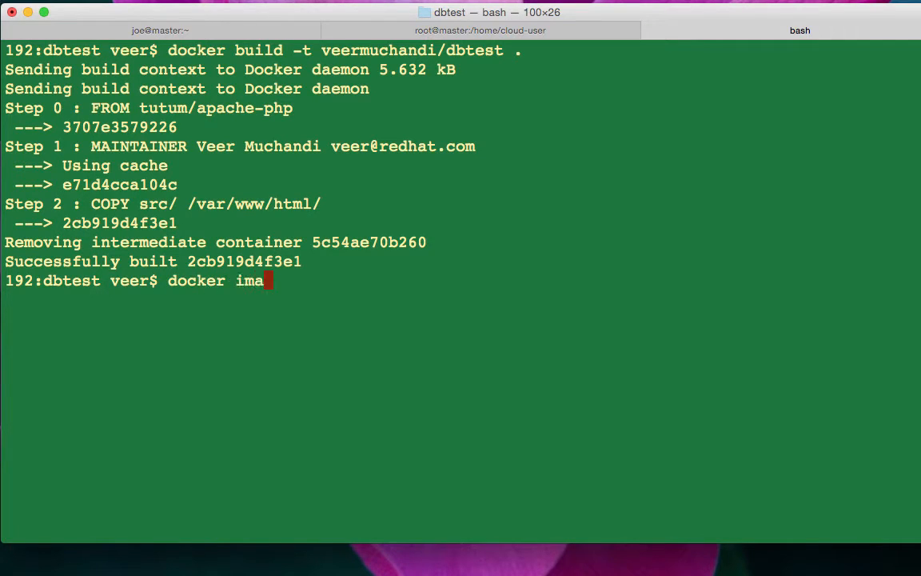
{"action": "type", "text": "ges"}
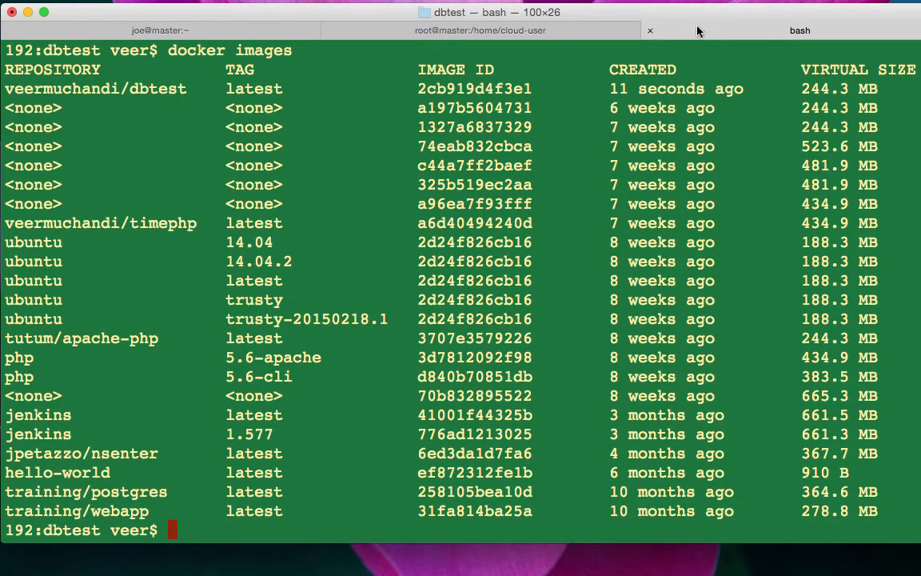
{"action": "mouse_move", "coordinate": [710, 125]}
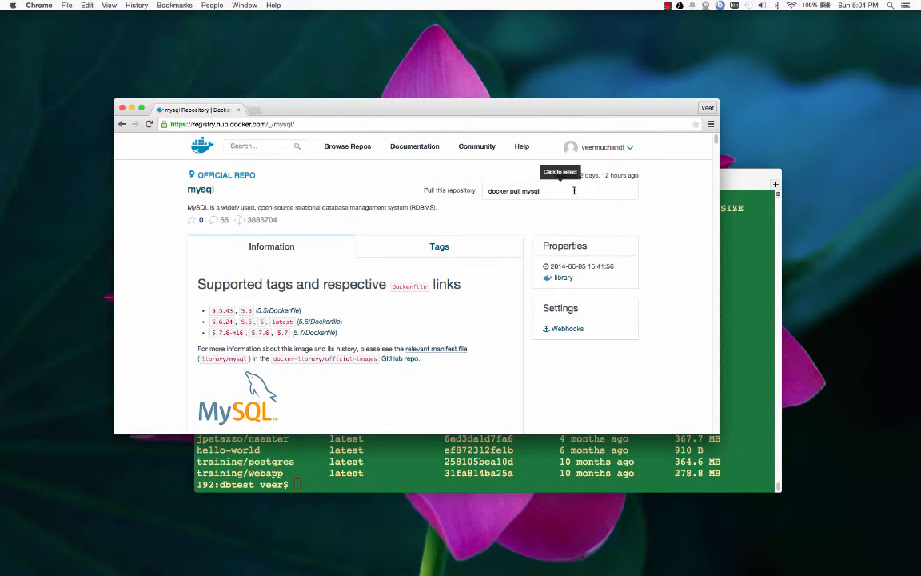
- View the account's Docker Hub repositories, currently listing only veermuchandi/timephp
{"action": "left_click", "coordinate": [601, 147]}
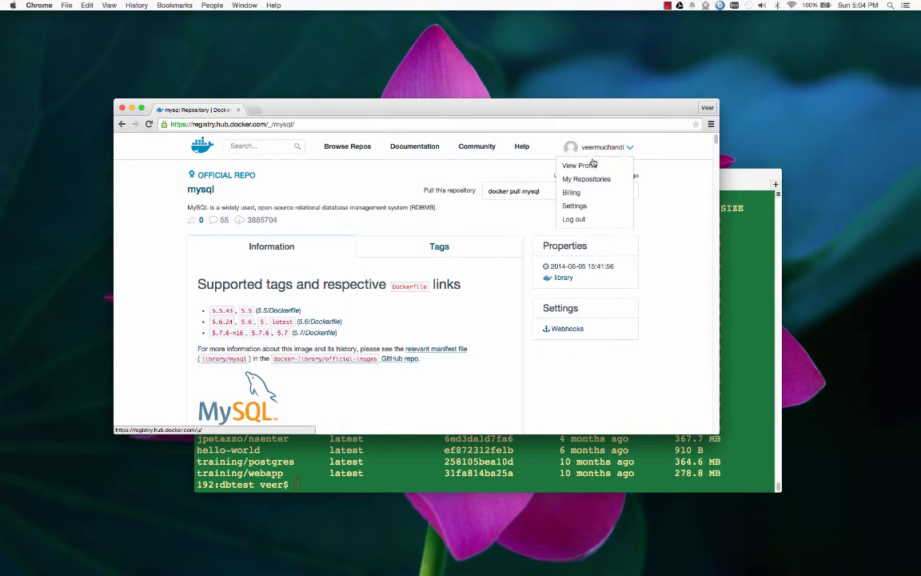
{"action": "left_click", "coordinate": [586, 179]}
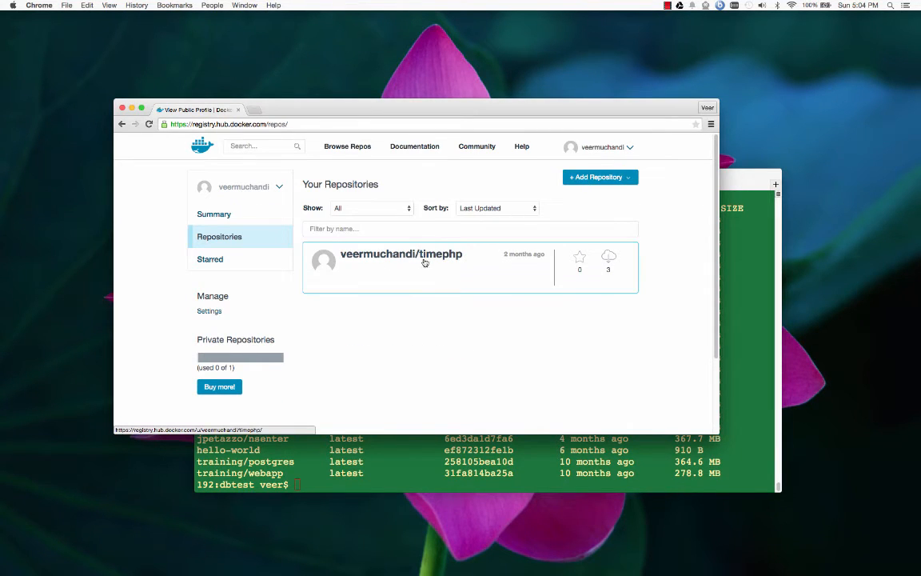
{"action": "mouse_move", "coordinate": [445, 279]}
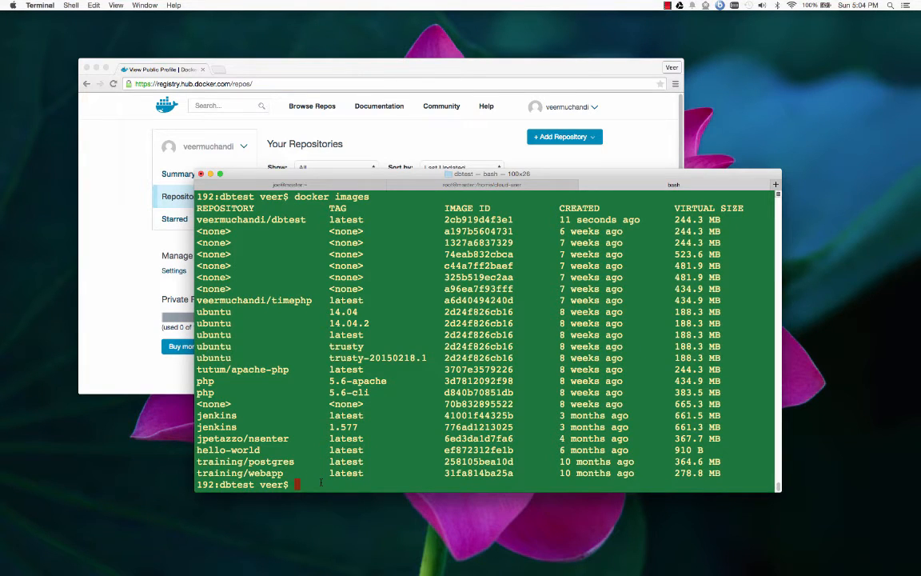
- Push the veermuchandi/dbtest image to Docker Hub
{"action": "type", "text": "docker pus"}
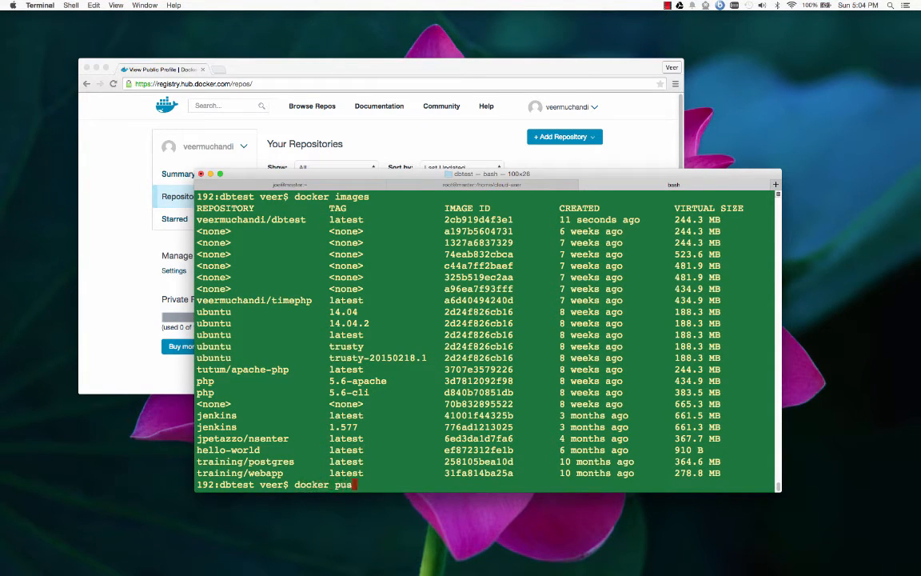
{"action": "type", "text": "veermuchandi/dbtest"}
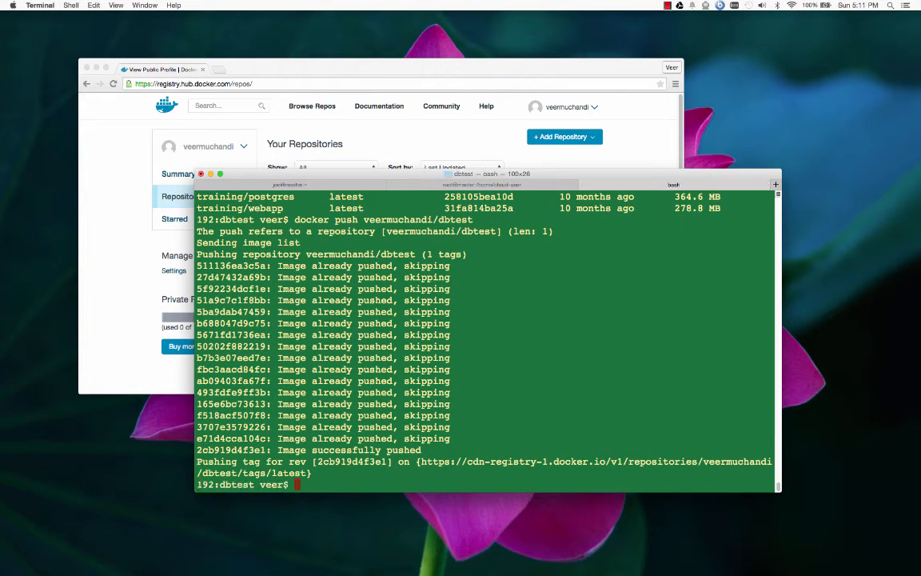
{"action": "mouse_move", "coordinate": [45, 306]}
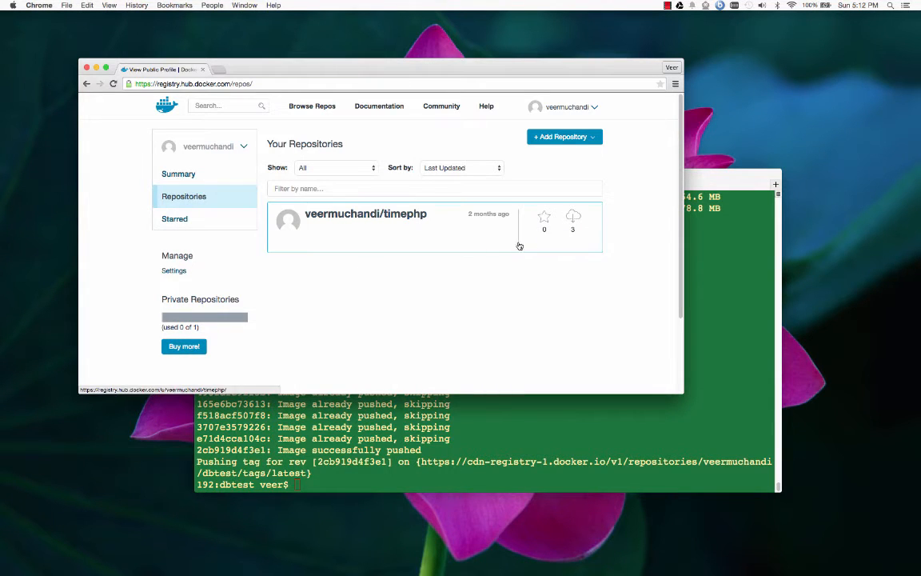
{"action": "left_click", "coordinate": [365, 214]}
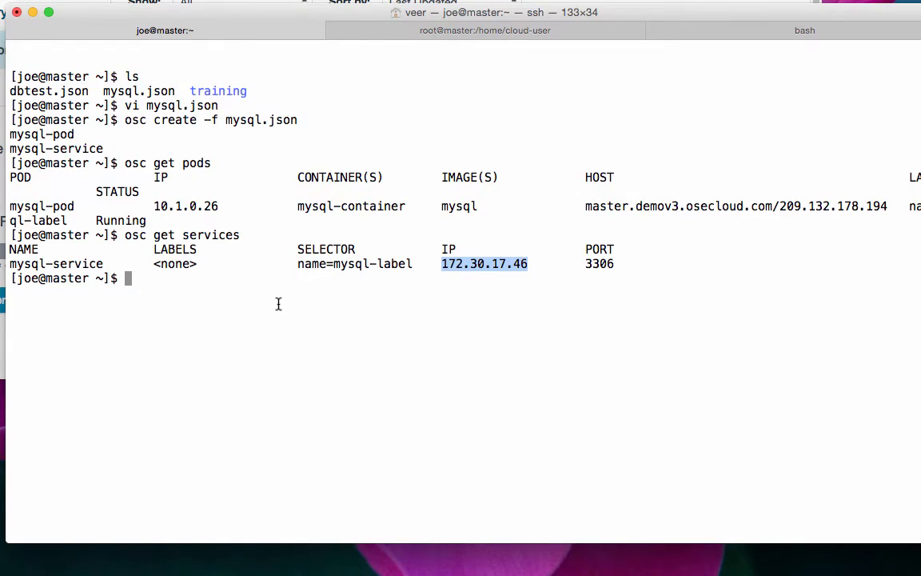
- List the running mysql-pod and mysql-service with osc, then list the folder holding dbtest.json and mysql.json
{"action": "type", "text": "osc"}
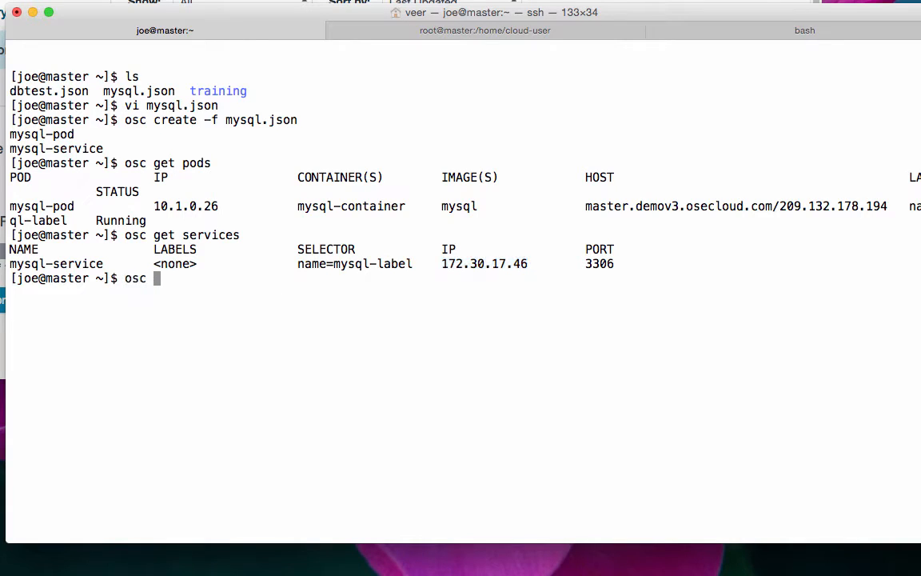
{"action": "type", "text": "get pod"}
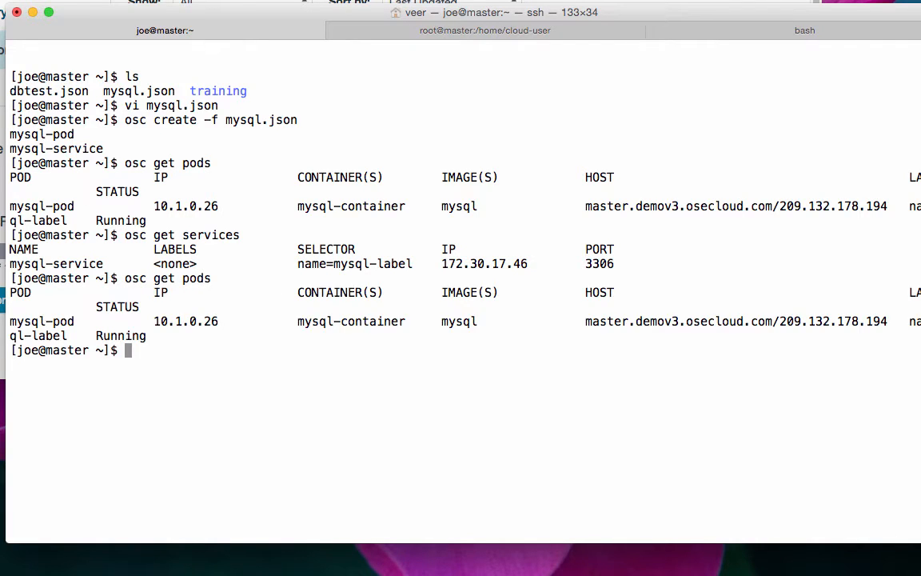
{"action": "type", "text": "s"}
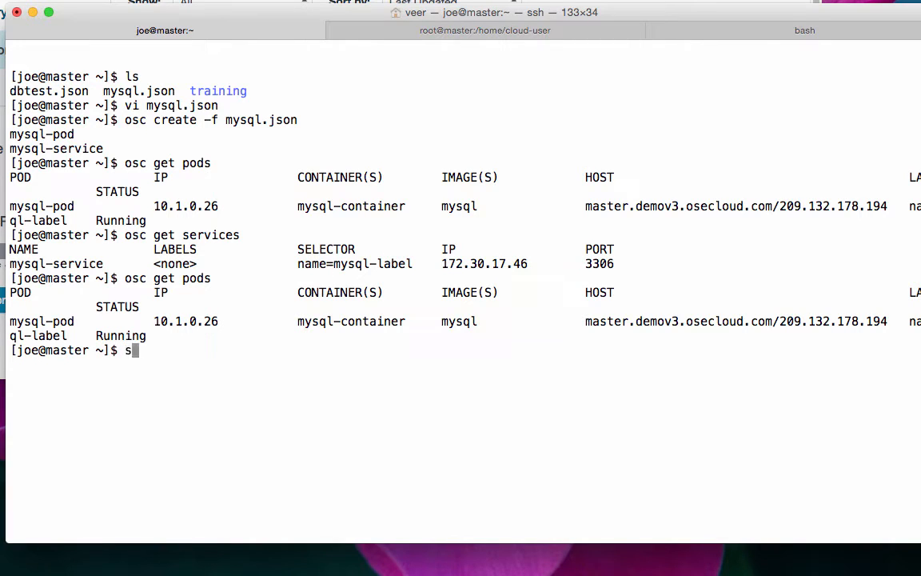
{"action": "type", "text": "osc ser"}
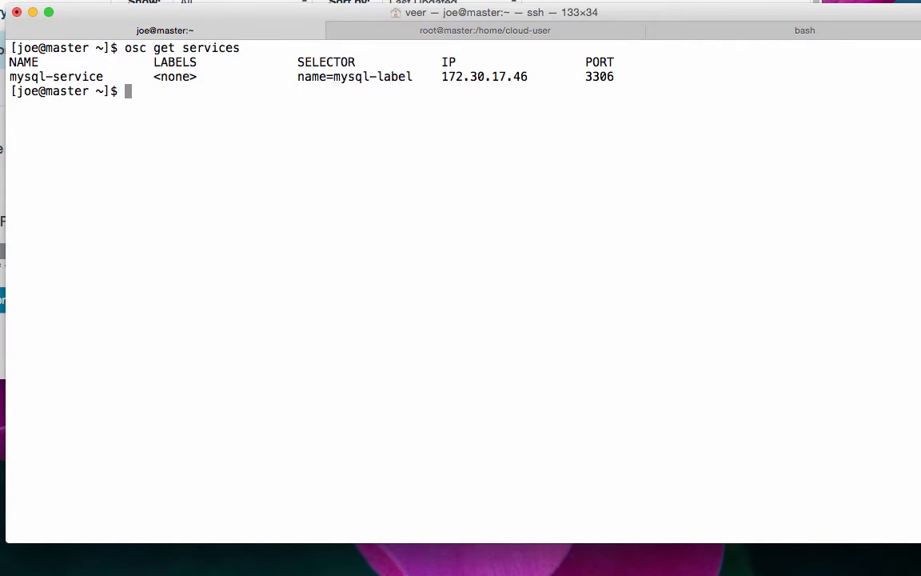
{"action": "type", "text": "ls"}
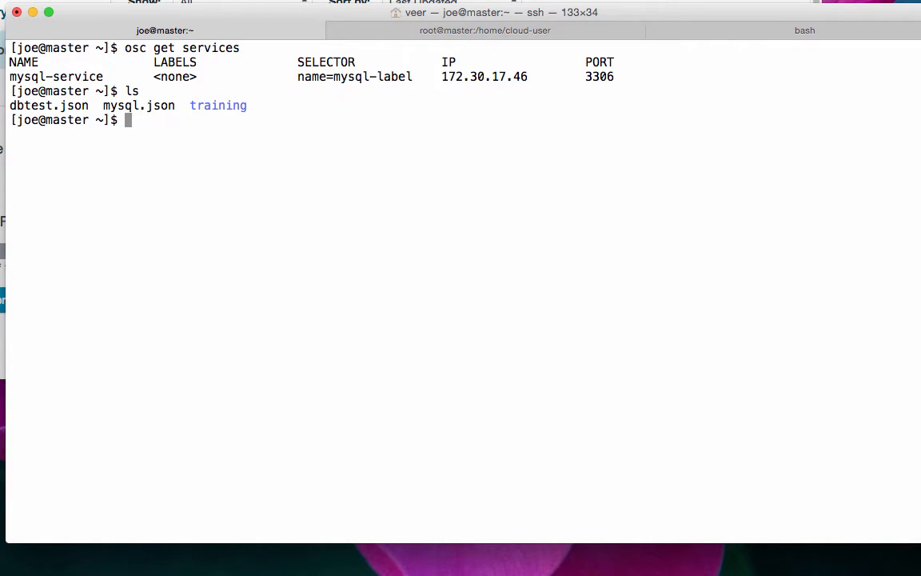
{"action": "type", "text": "vi"}
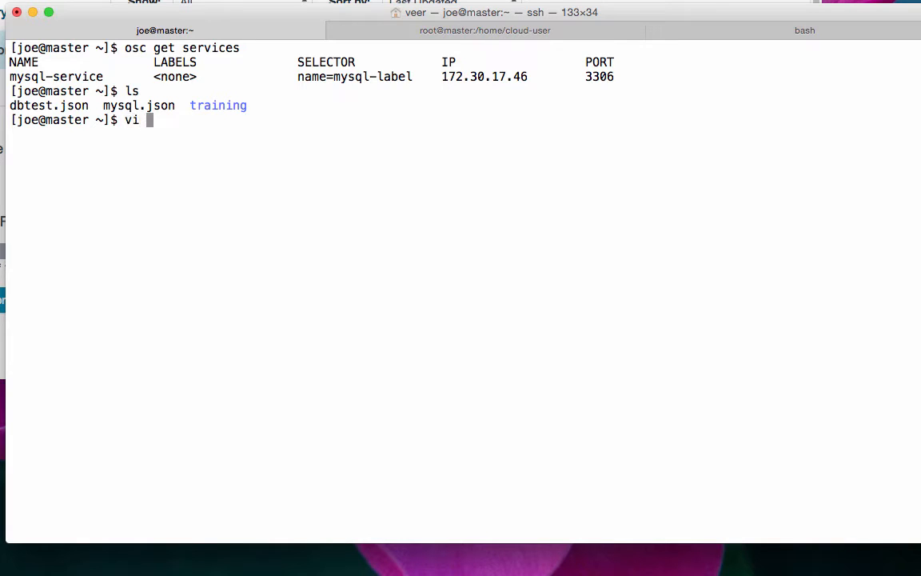
{"action": "type", "text": "dbtest.j"}
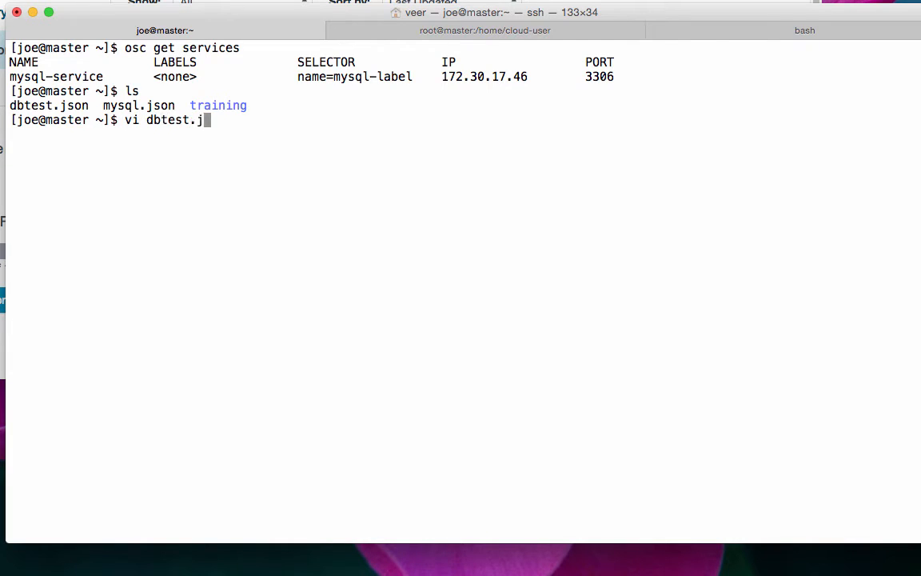
{"action": "type", "text": "so"}
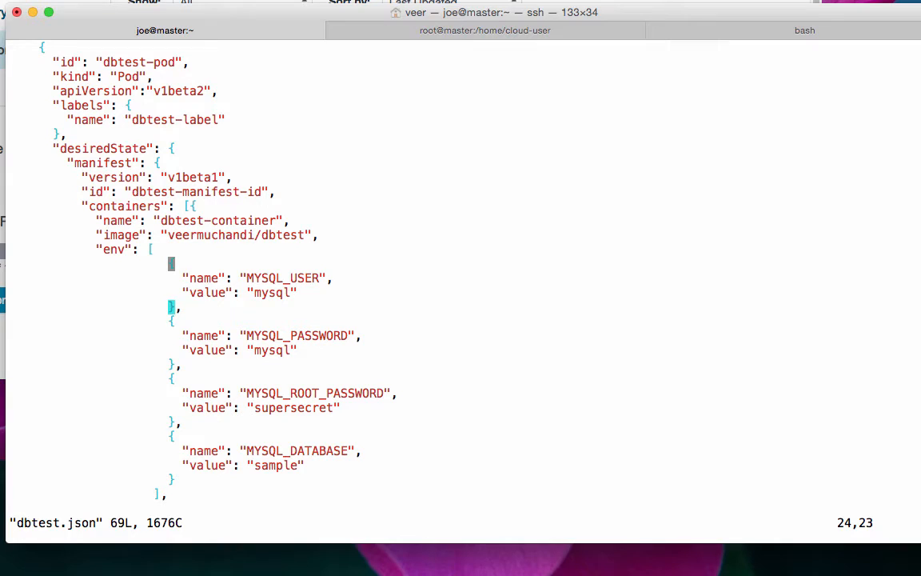
{"action": "mouse_move", "coordinate": [301, 375]}
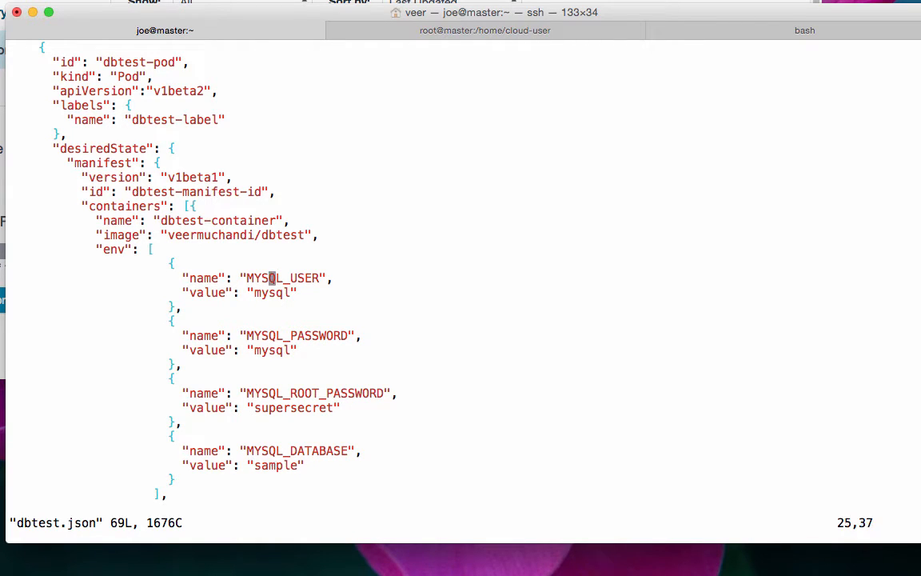
{"action": "key", "text": "G"}
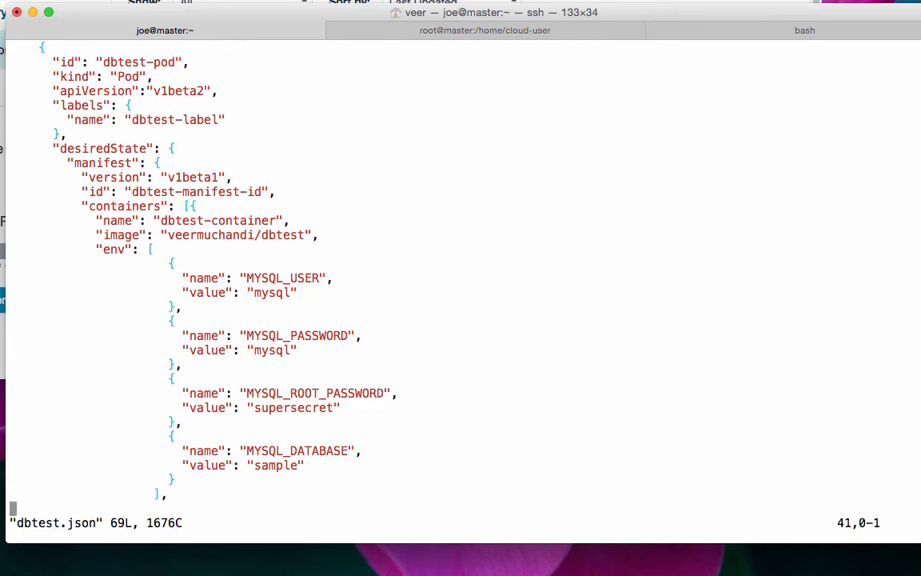
{"action": "scroll", "scroll_direction": "down", "scroll_amount": 3}
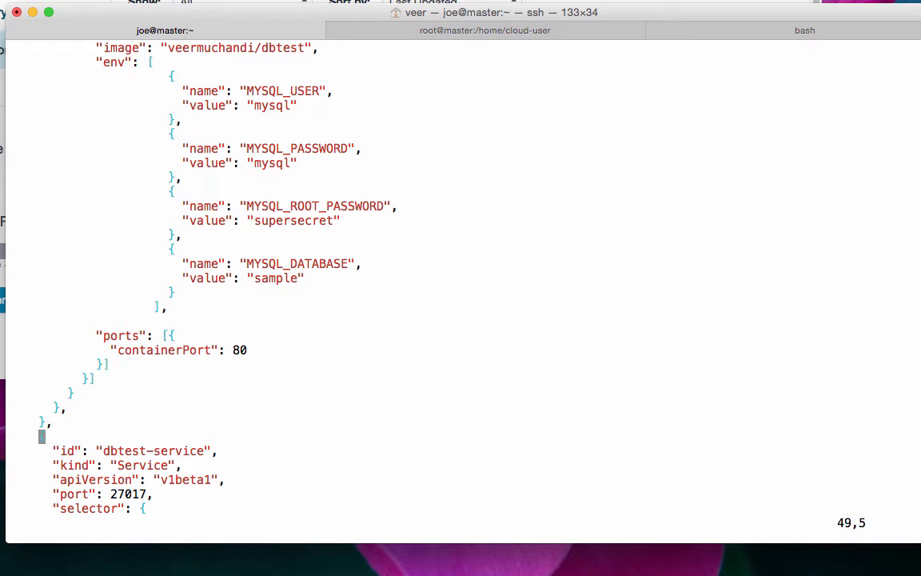
{"action": "scroll", "scroll_direction": "down", "scroll_amount": 3}
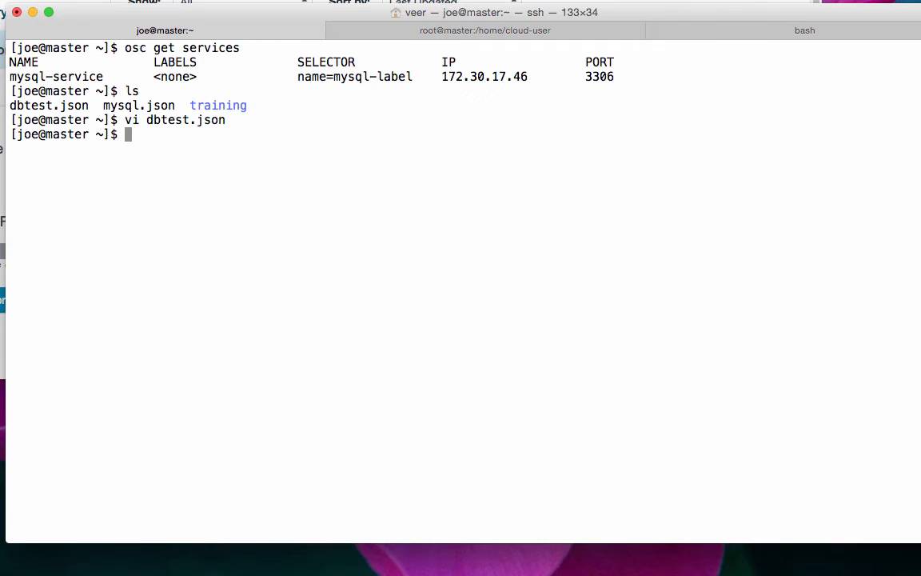
- Create dbtest-pod, dbtest-service and dbtest-route from dbtest.json with osc create
{"action": "type", "text": "osc"}
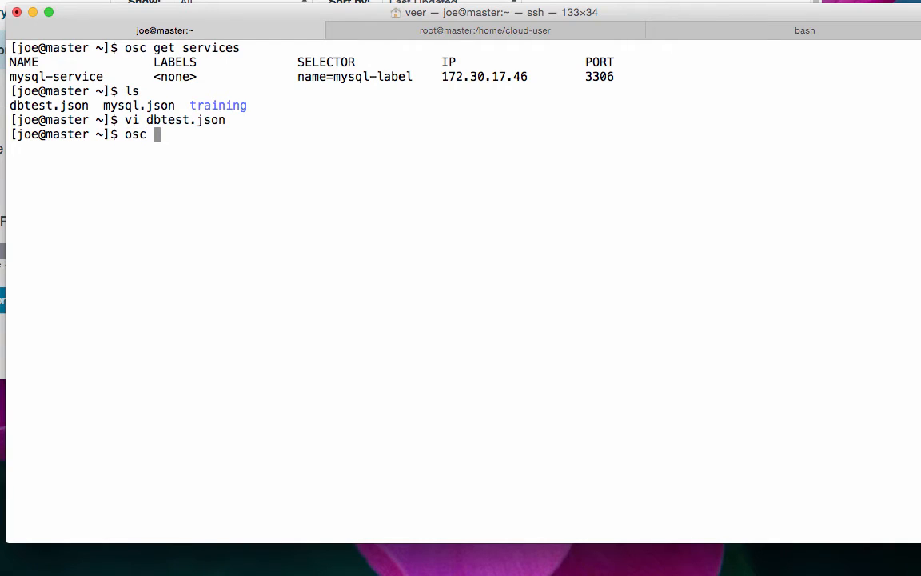
{"action": "type", "text": "create"}
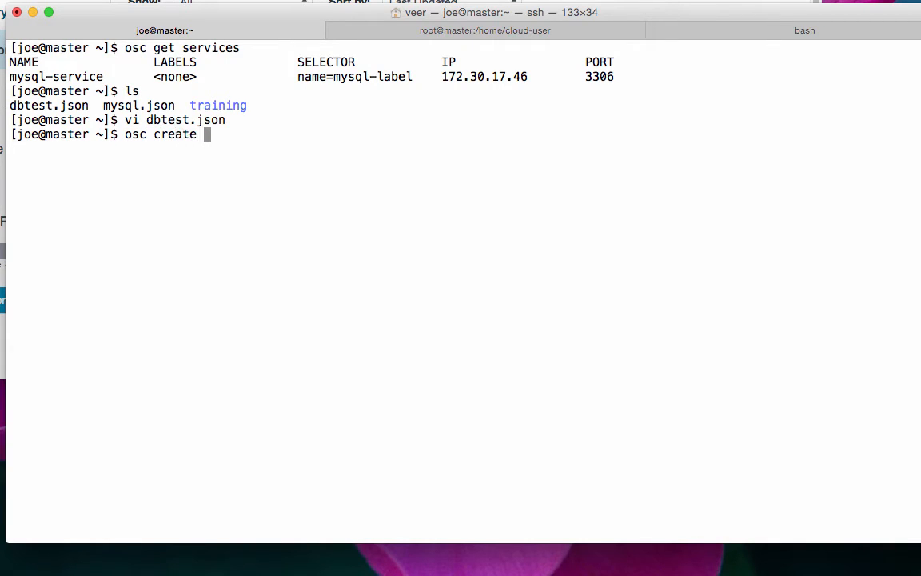
{"action": "type", "text": "-f dbtest.json"}
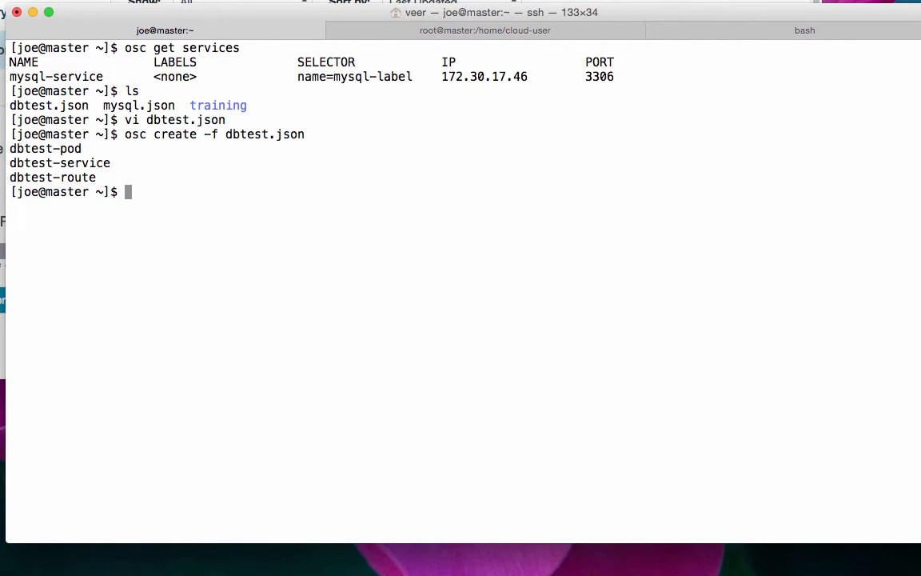
- List pods to show dbtest-pod running the veermuchandi/dbtest image beside mysql-pod
{"action": "type", "text": "osc"}
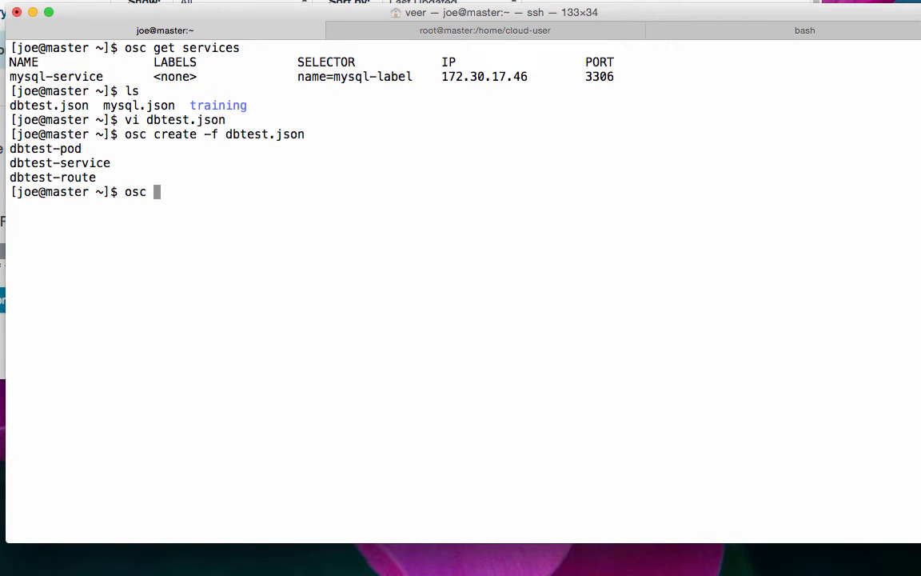
{"action": "type", "text": "get pods"}
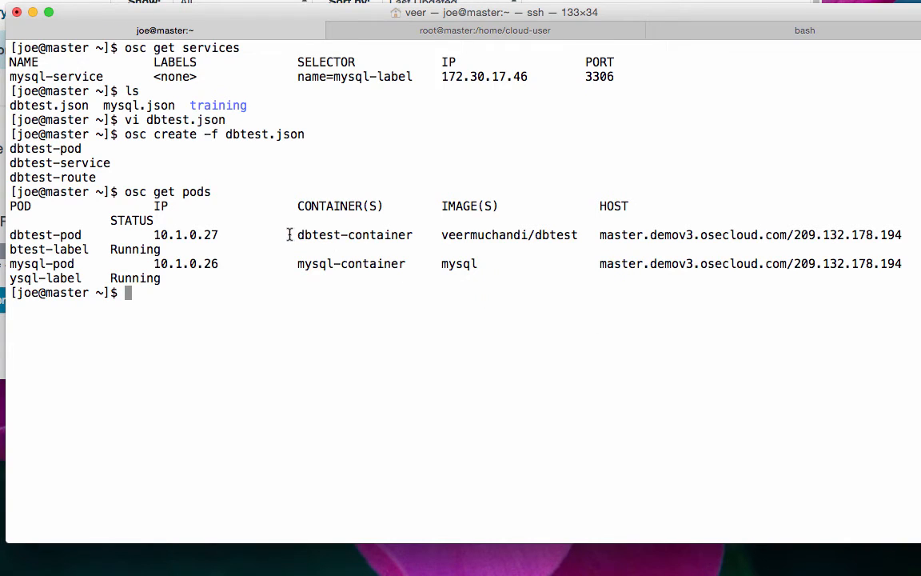
{"action": "double_click", "coordinate": [355, 234]}
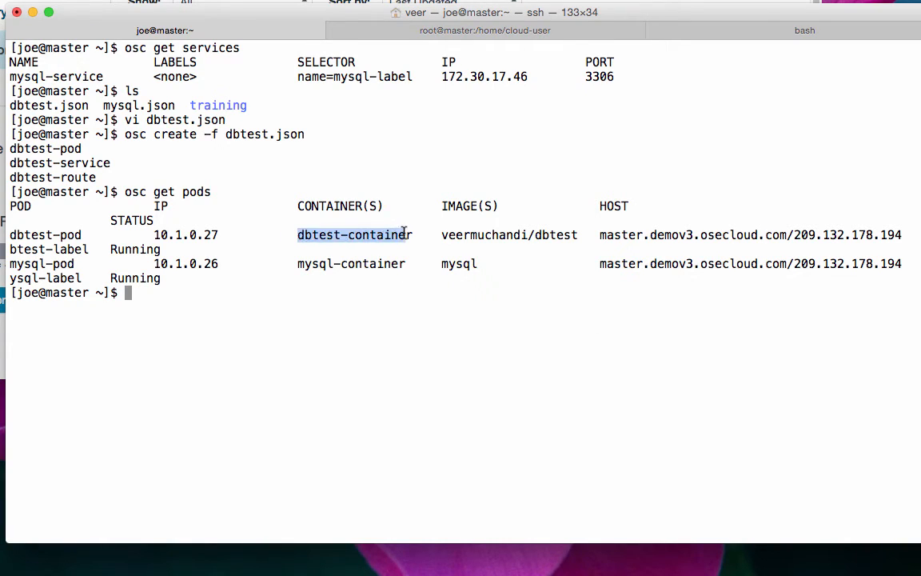
{"action": "mouse_move", "coordinate": [438, 234]}
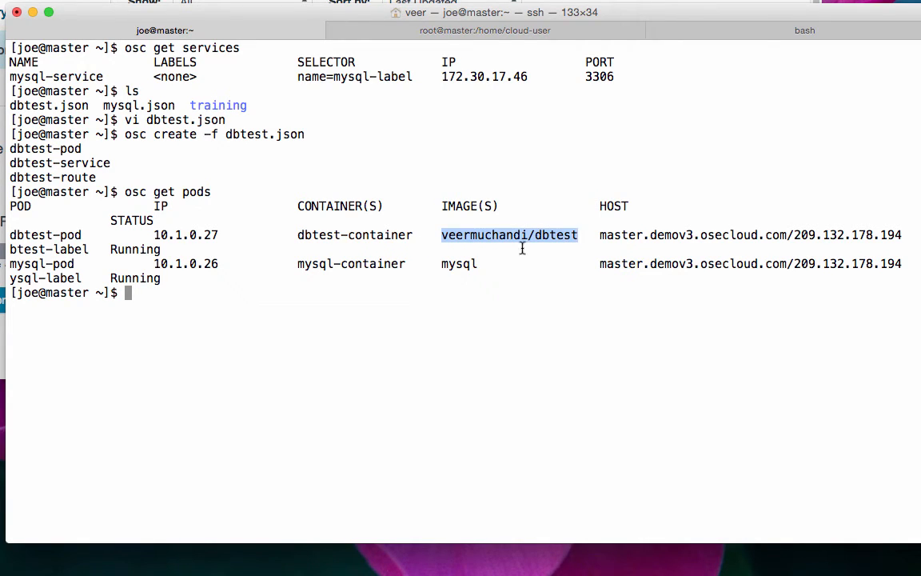
{"action": "left_click", "coordinate": [232, 305]}
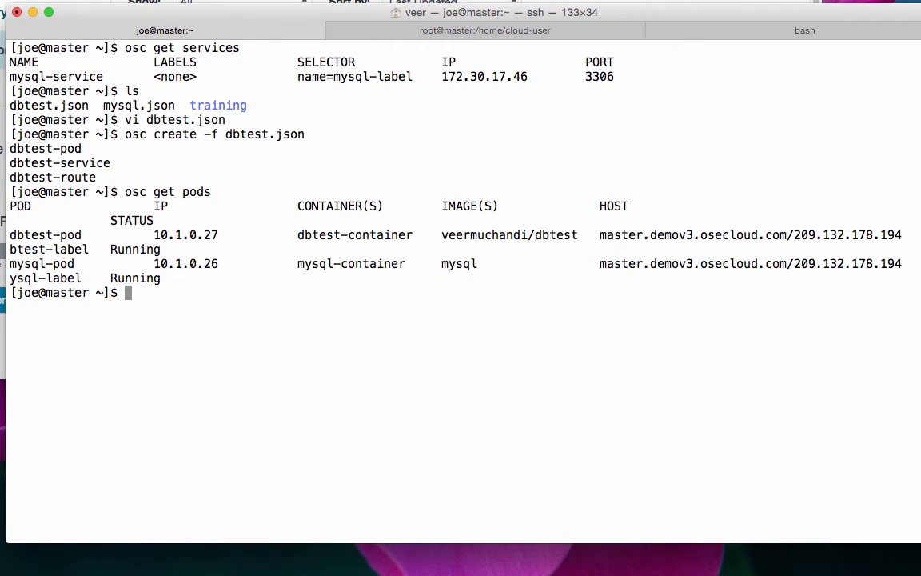
- List services showing dbtest-service on port 27017 and mysql-service on port 3306
{"action": "type", "text": "osc g"}
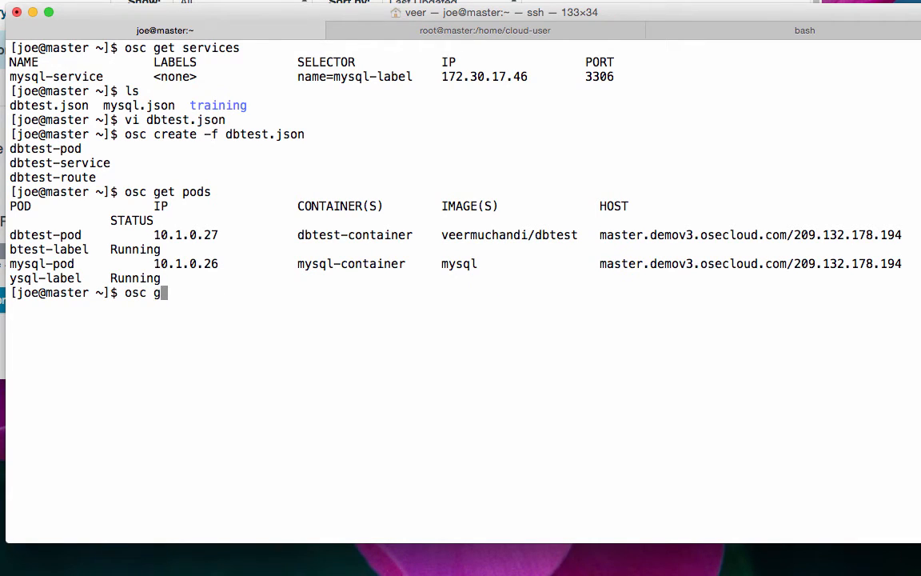
{"action": "type", "text": "et service"}
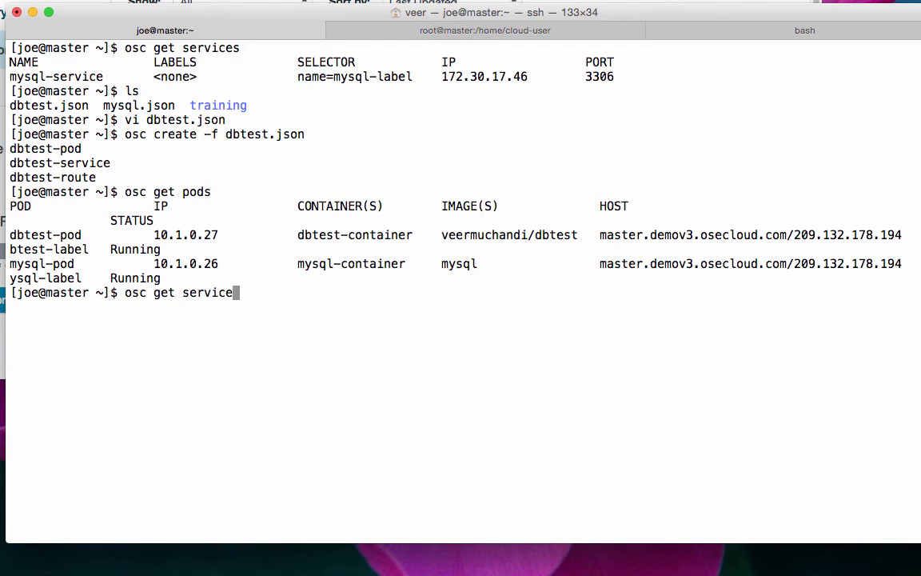
{"action": "key", "text": "Return"}
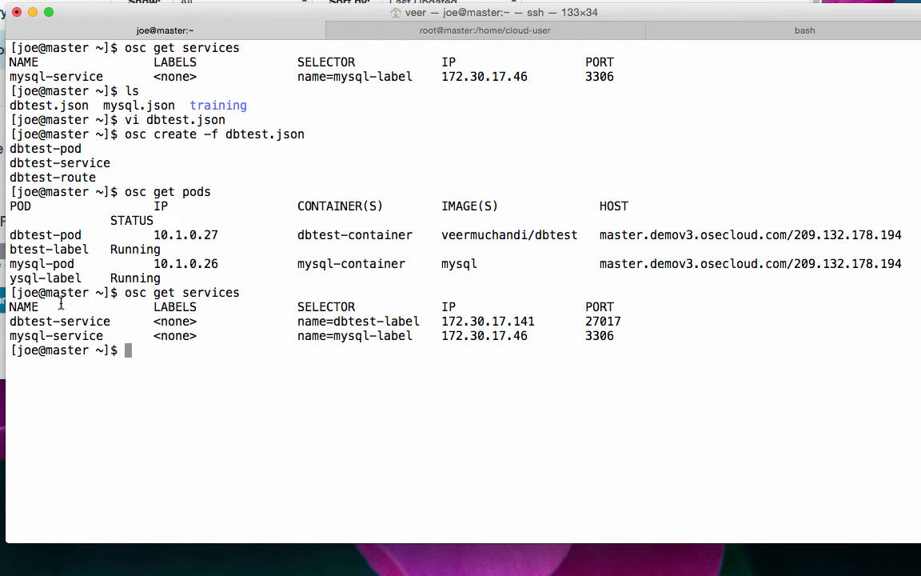
{"action": "mouse_move", "coordinate": [349, 323]}
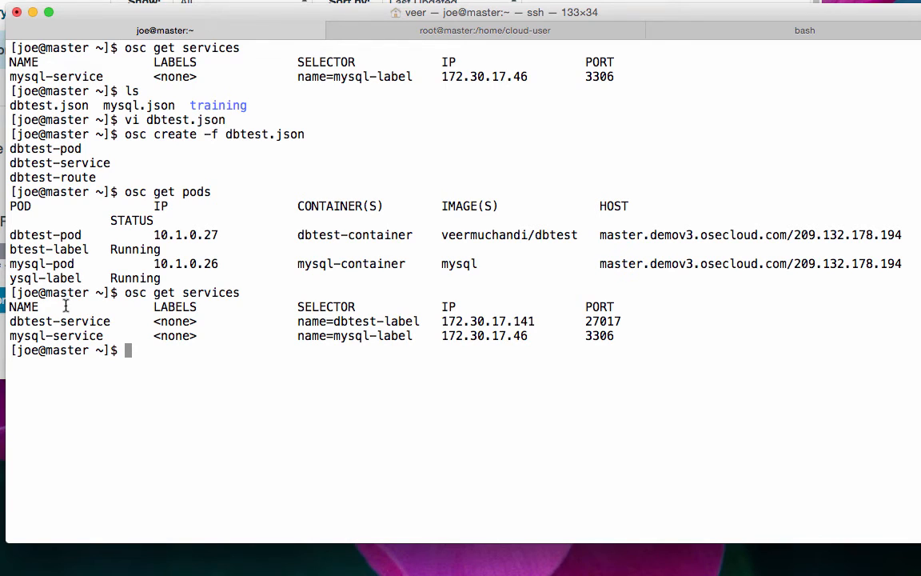
{"action": "mouse_move", "coordinate": [412, 339]}
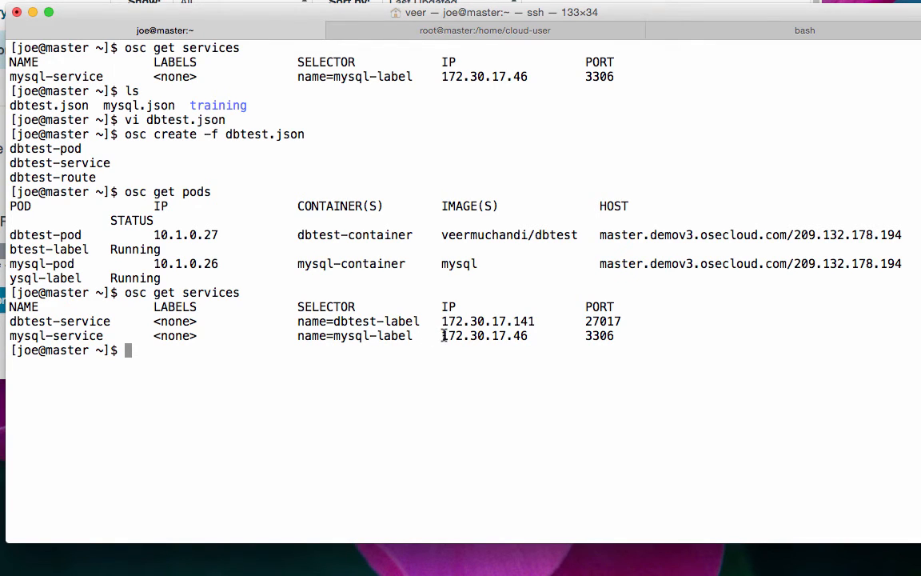
{"action": "mouse_move", "coordinate": [76, 336]}
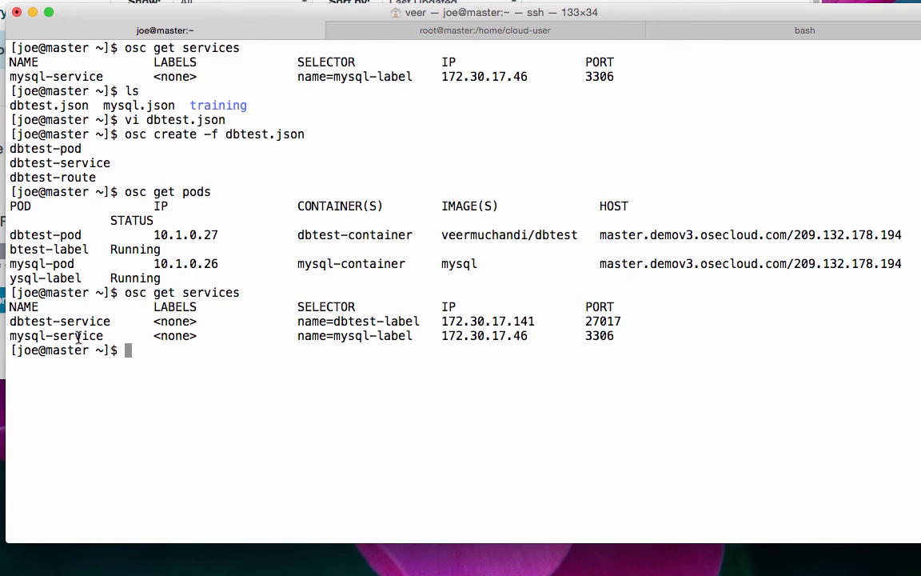
{"action": "mouse_move", "coordinate": [115, 348]}
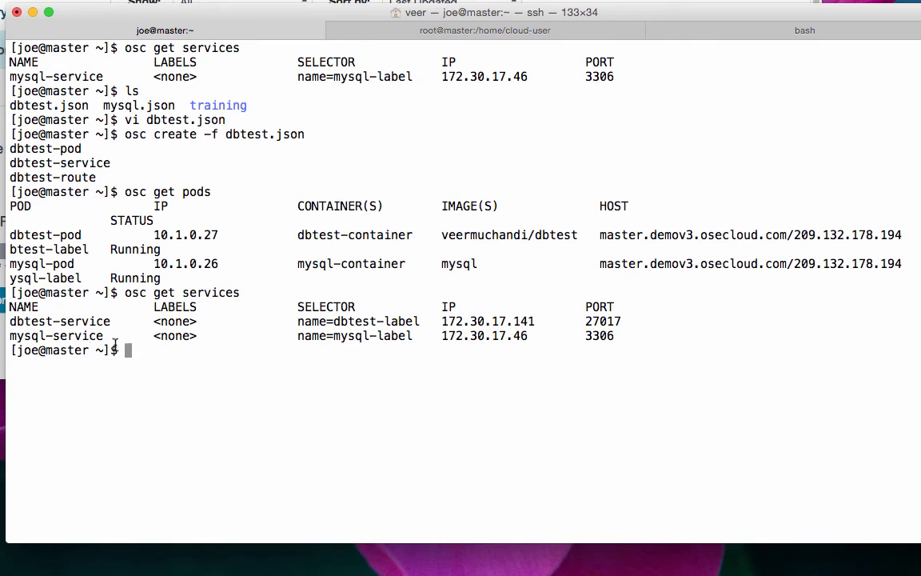
{"action": "left_click_drag", "start_coordinate": [440, 336], "coordinate": [515, 336]}
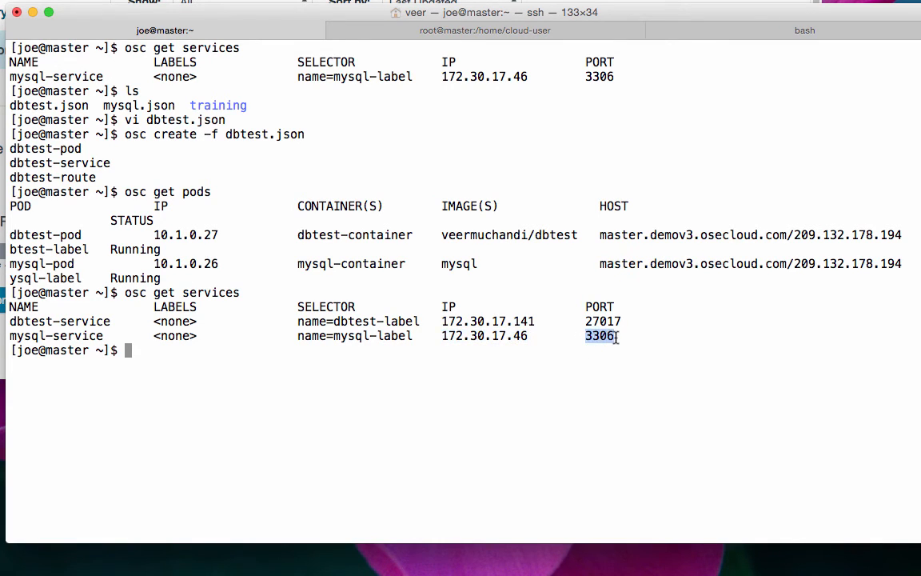
{"action": "mouse_move", "coordinate": [515, 355]}
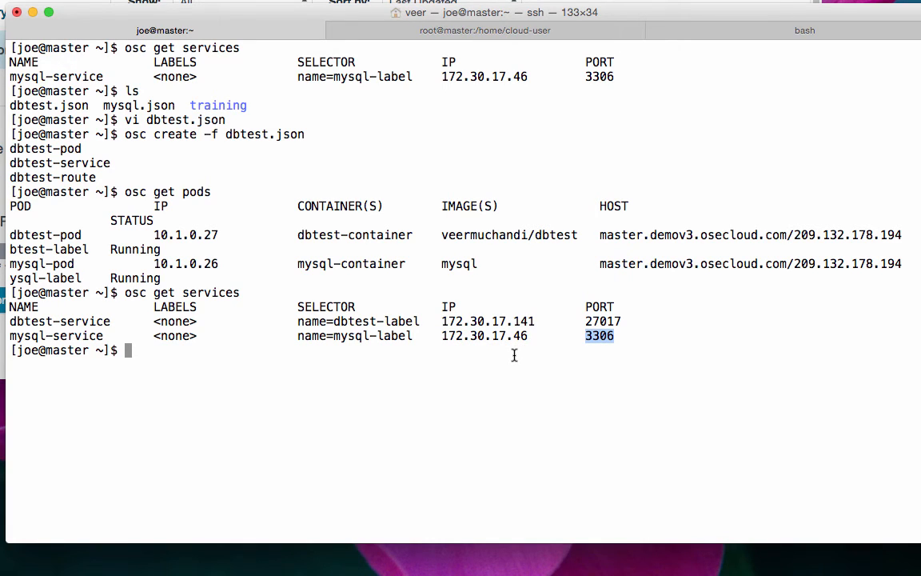
- List routes with 'osc get routes' and pick the dbtest-route hostname dbtest.demov3.osecloud.com
{"action": "type", "text": "osc get routes"}
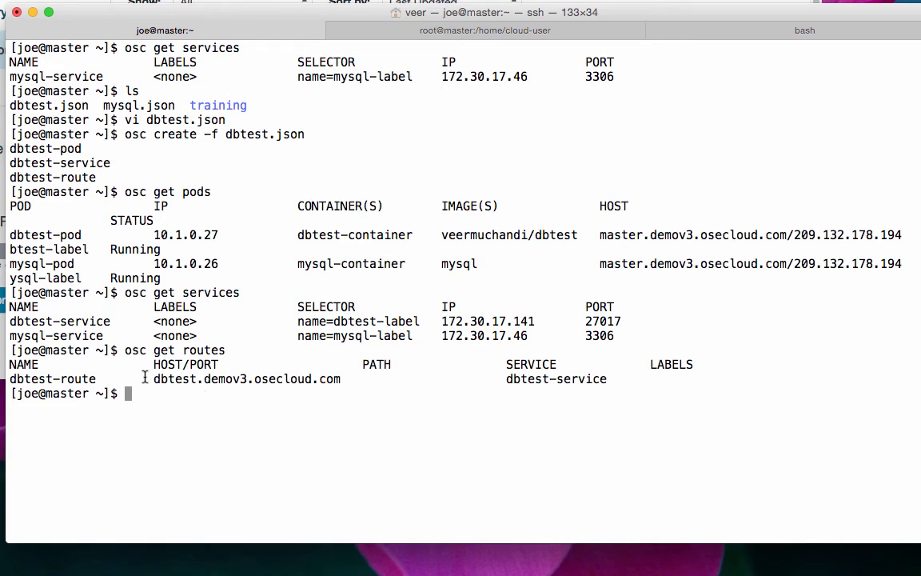
{"action": "left_click_drag", "start_coordinate": [154, 377], "coordinate": [340, 377]}
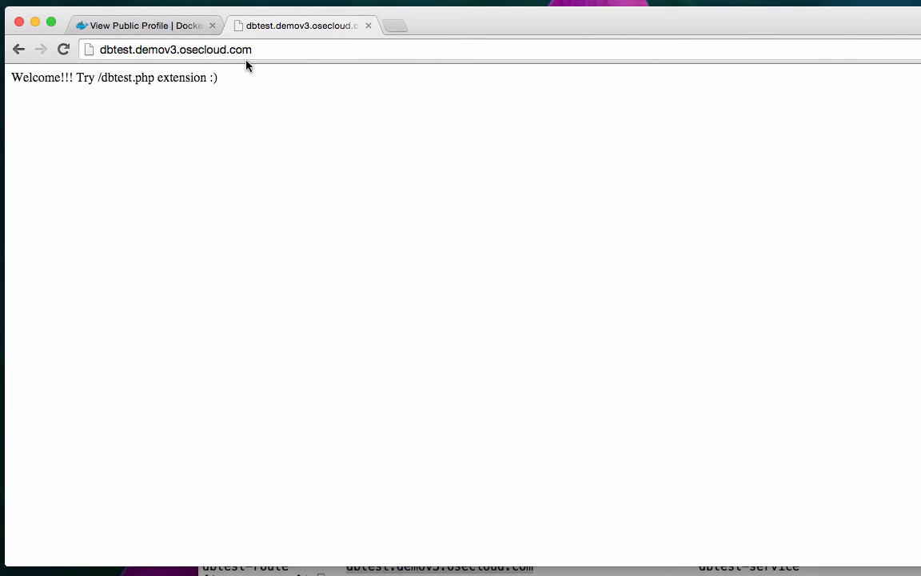
{"action": "mouse_move", "coordinate": [239, 74]}
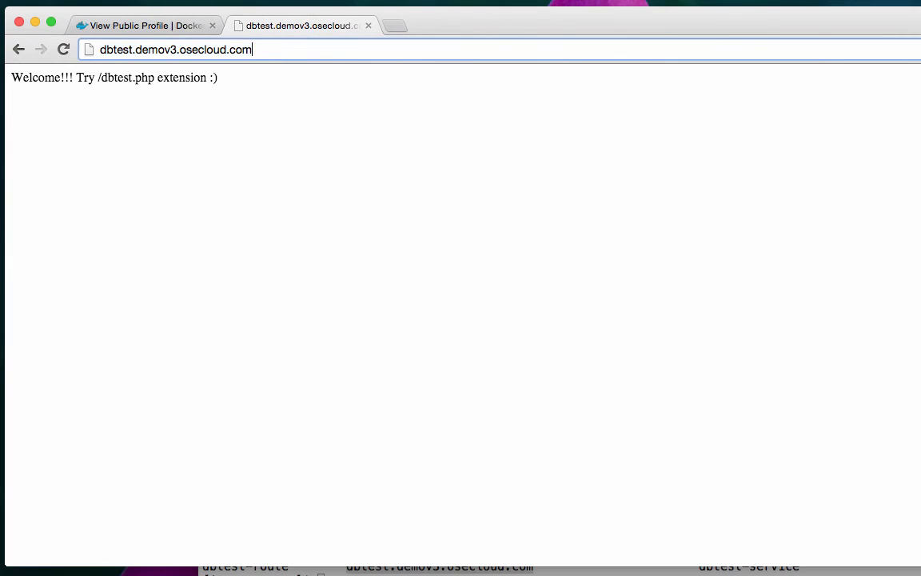
- Load /dbtest.php on that host, showing Connected to database with users 1 veer and 2 joe
{"action": "type", "text": "/dbtest.php"}
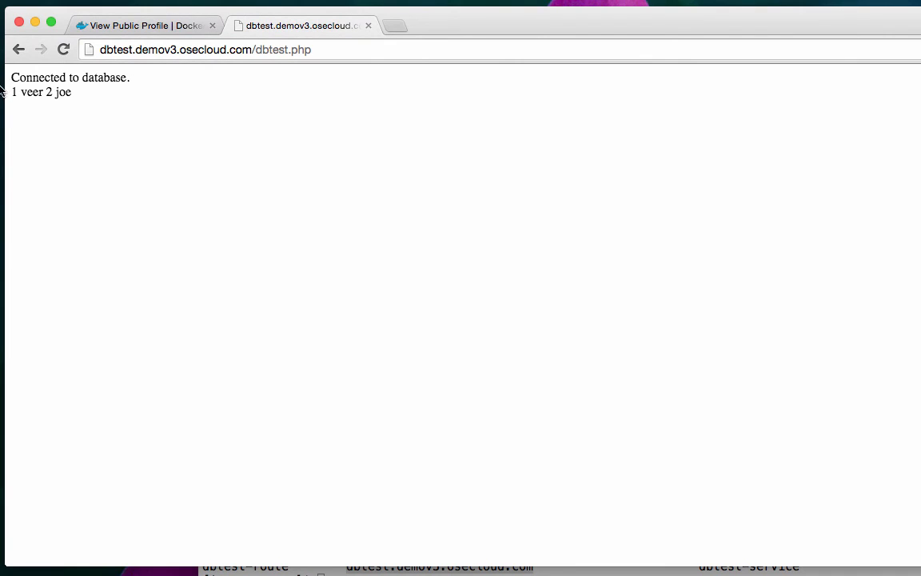
{"action": "left_click_drag", "start_coordinate": [13, 91], "coordinate": [51, 91]}
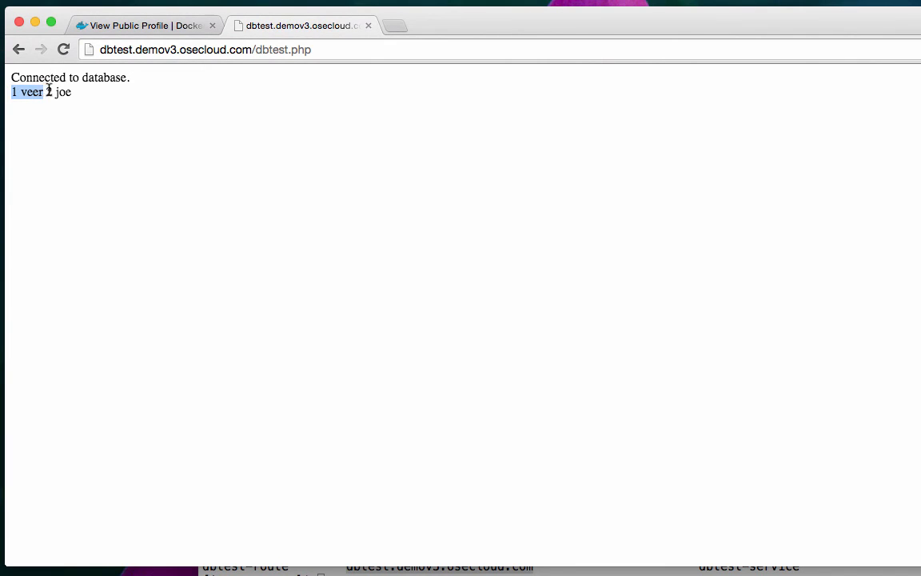